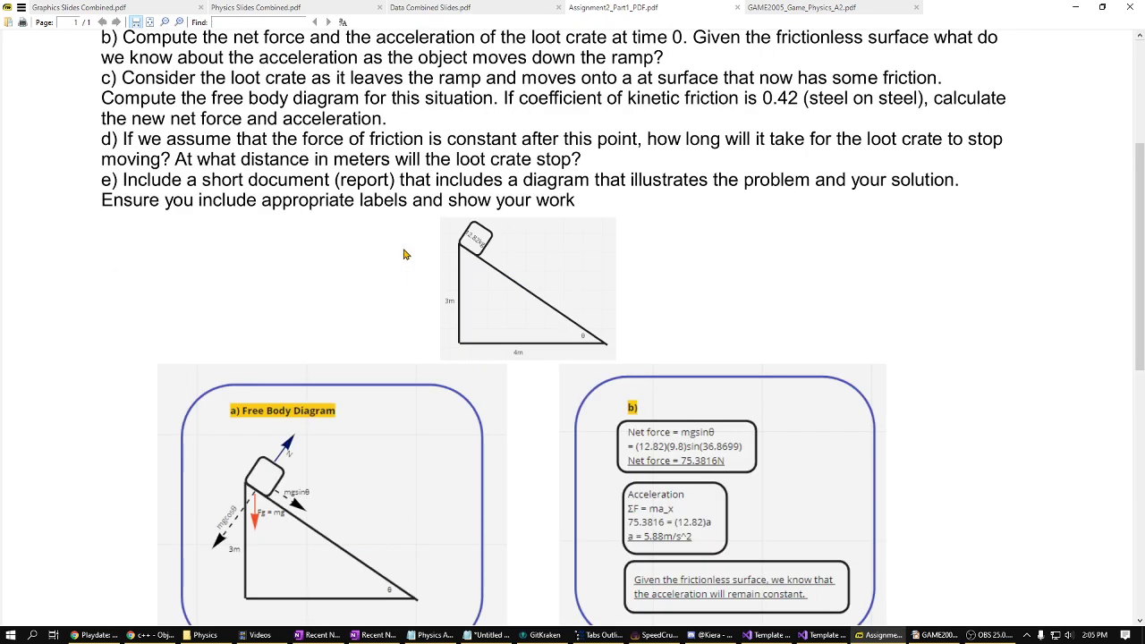
View the loot-crate ramp questions, then the part a–d free body diagram and answers
{"action": "scroll", "scroll_direction": "up", "scroll_amount": 3}
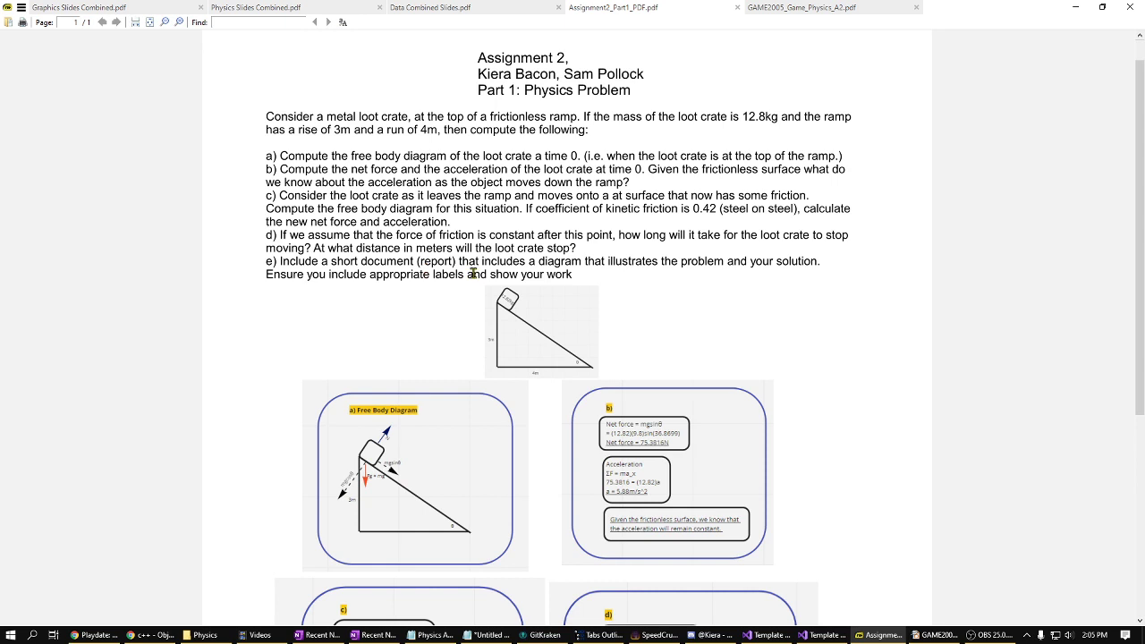
{"action": "scroll", "scroll_direction": "down", "scroll_amount": 3}
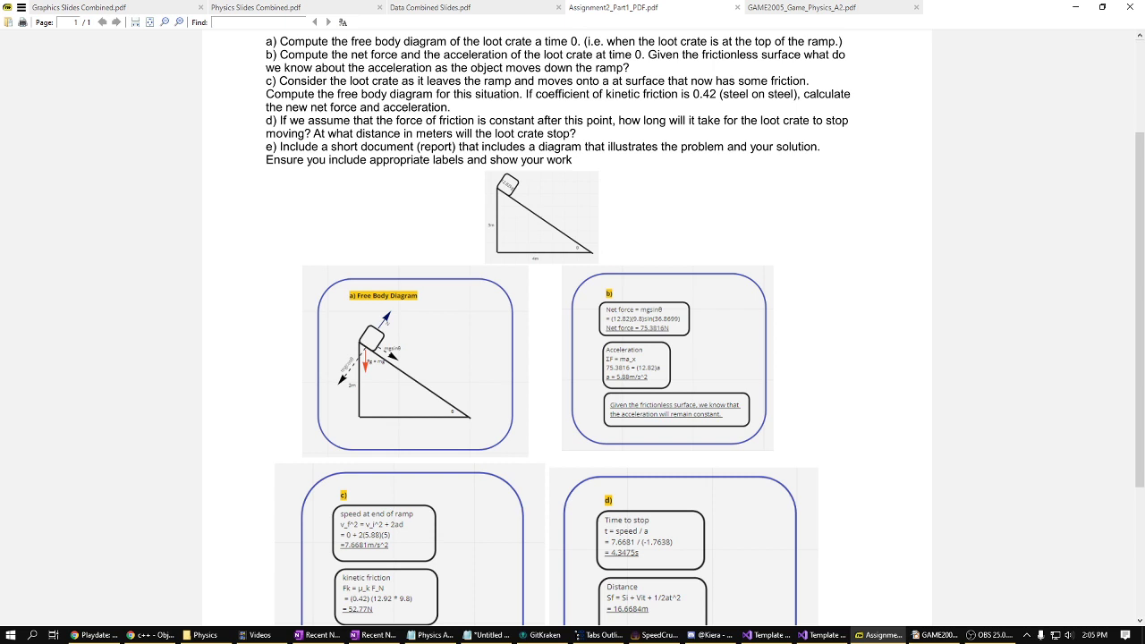
{"action": "mouse_move", "coordinate": [182, 279]}
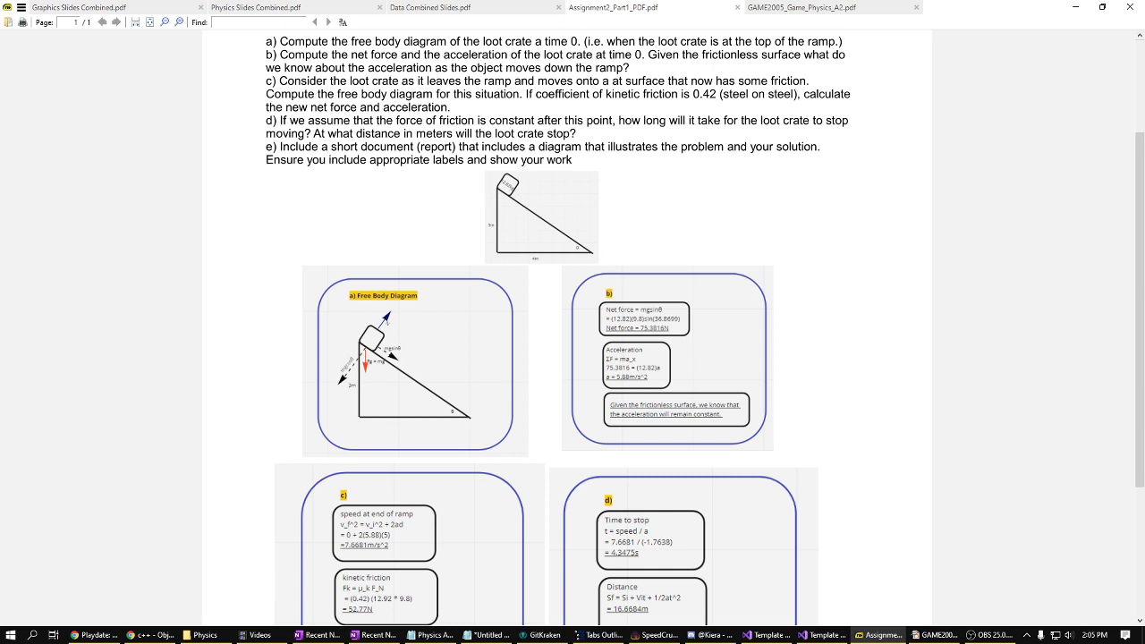
Show part c's working through 22.61 N net force and −1.76 m/s² deceleration
{"action": "scroll", "scroll_direction": "down", "scroll_amount": 3}
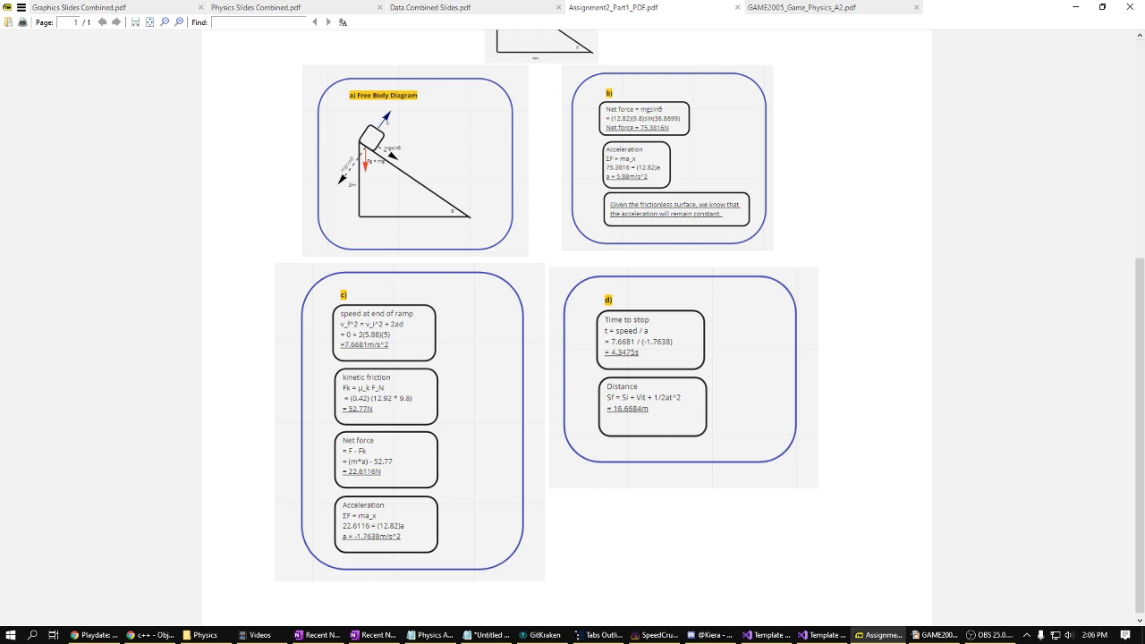
{"action": "mouse_move", "coordinate": [273, 280]}
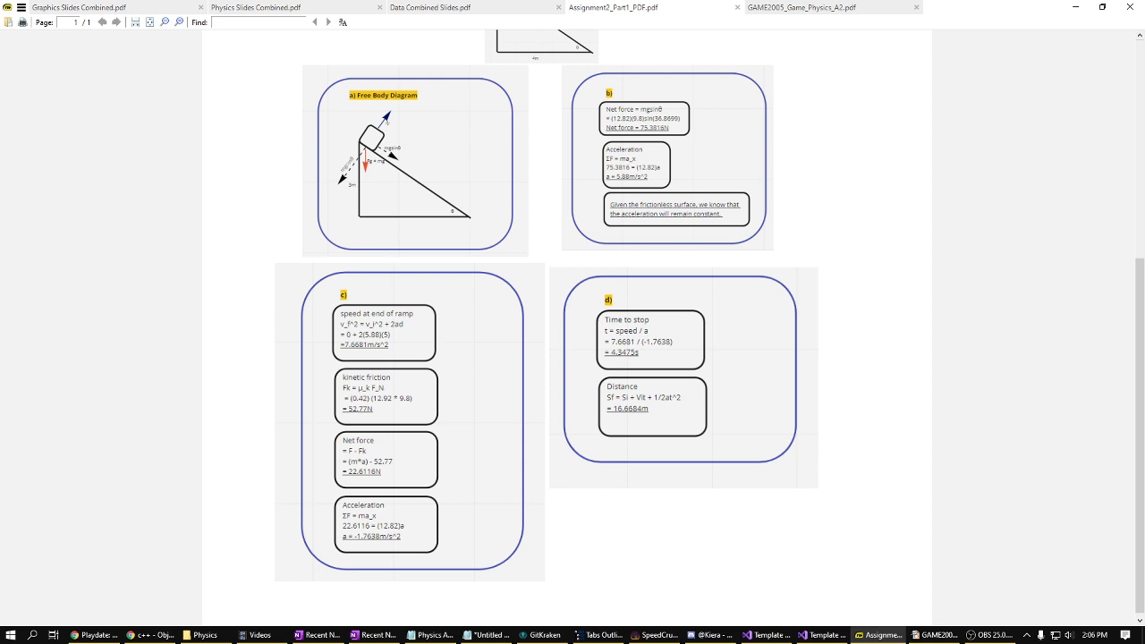
{"action": "mouse_move", "coordinate": [760, 302]}
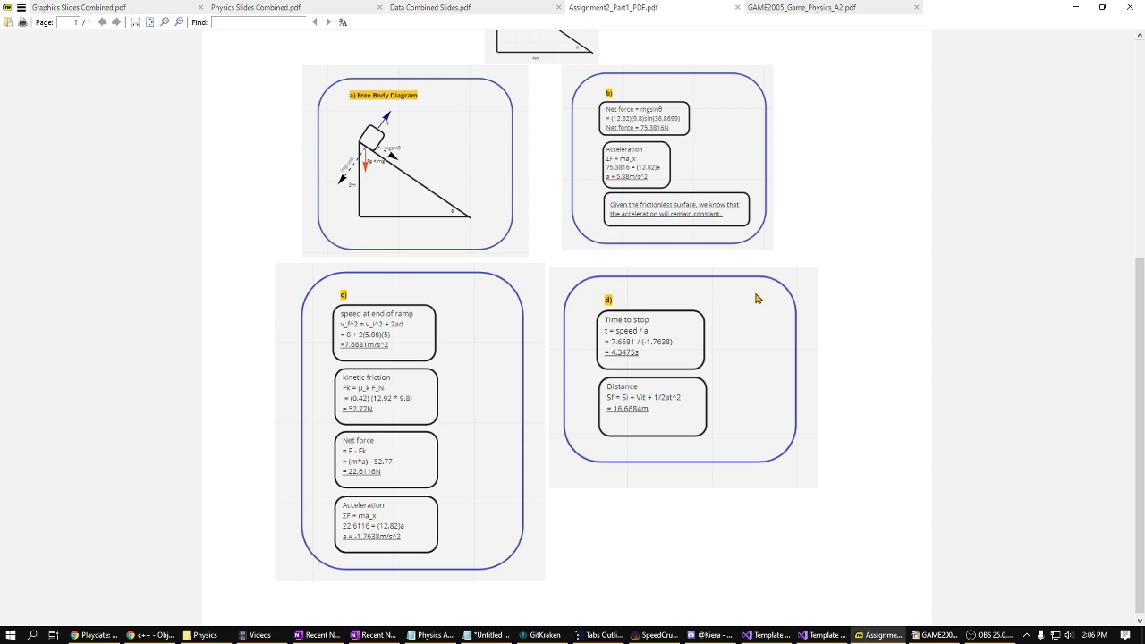
{"action": "mouse_move", "coordinate": [746, 295]}
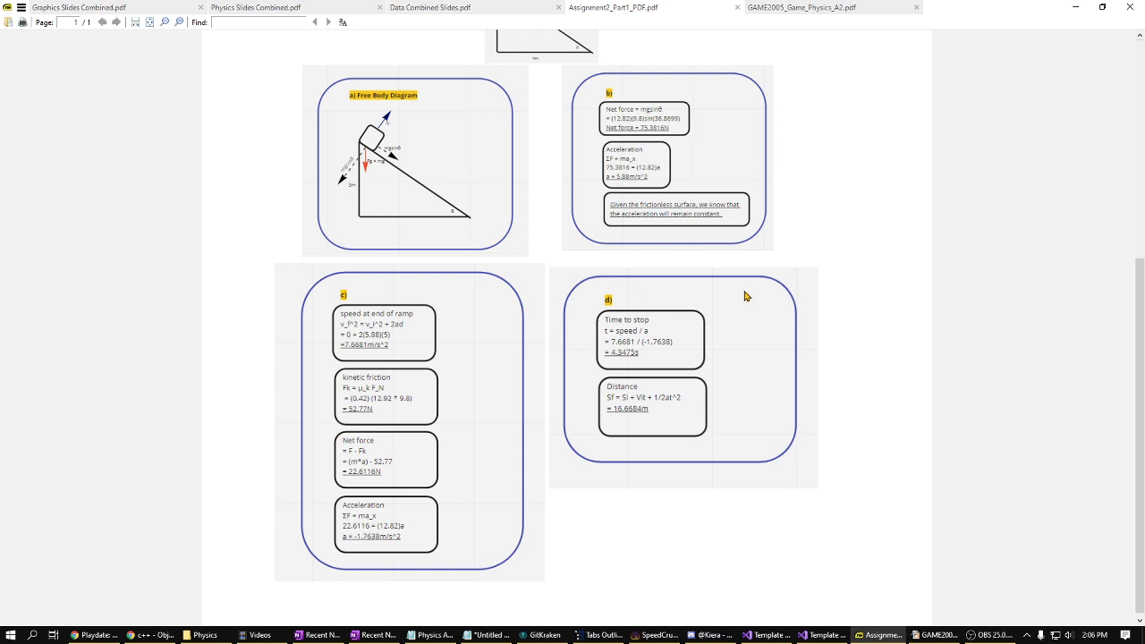
{"action": "mouse_move", "coordinate": [747, 289]}
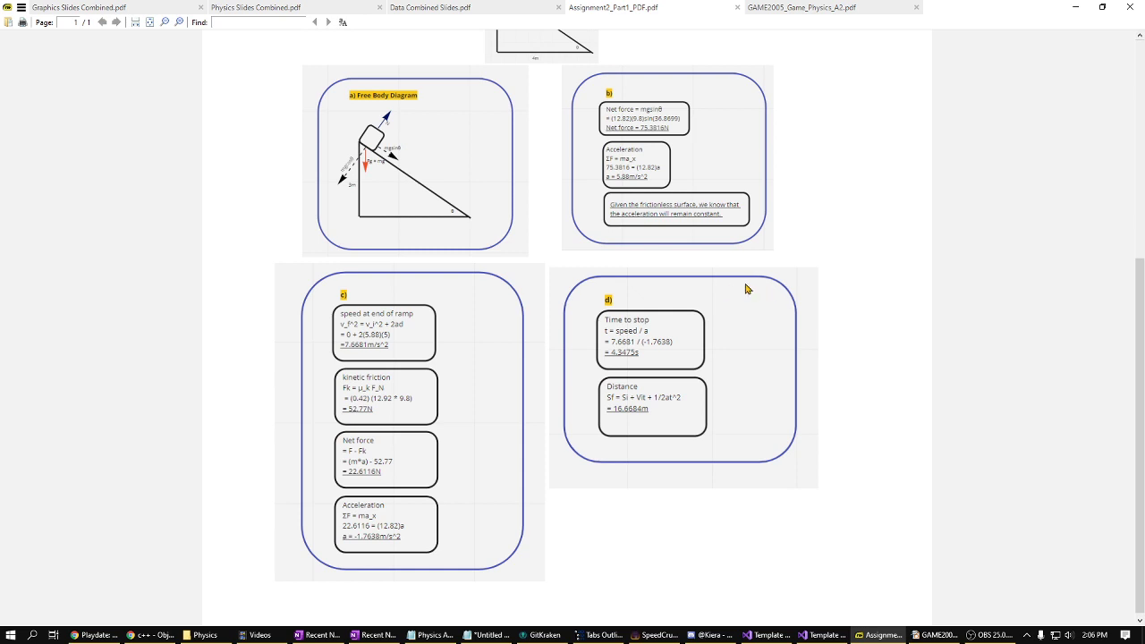
{"action": "mouse_move", "coordinate": [696, 268]}
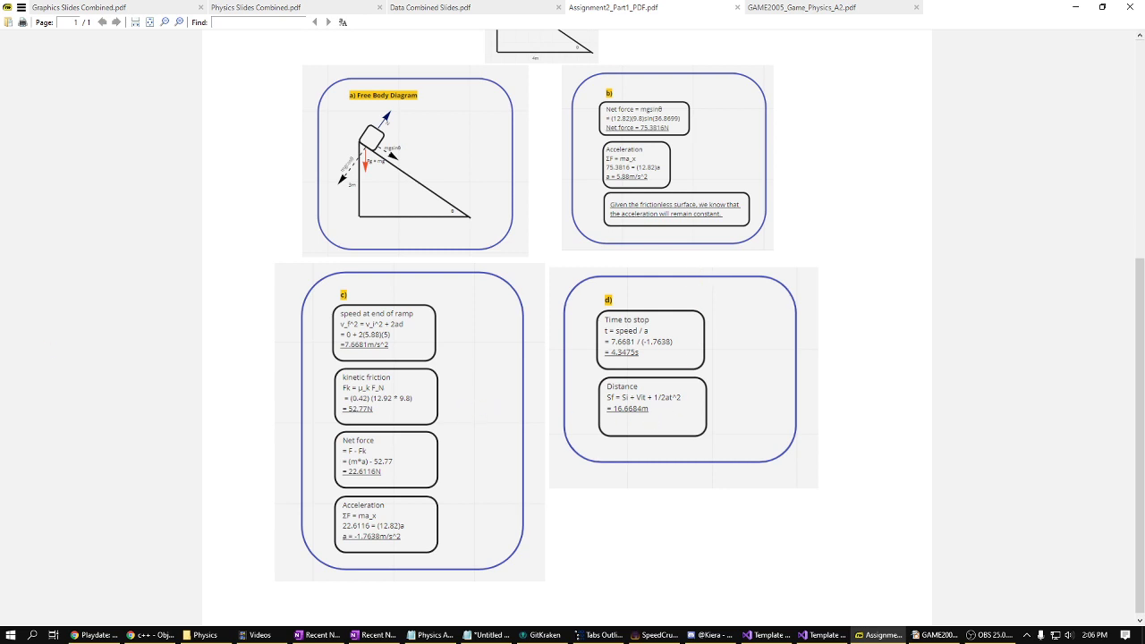
{"action": "mouse_move", "coordinate": [1075, 11]}
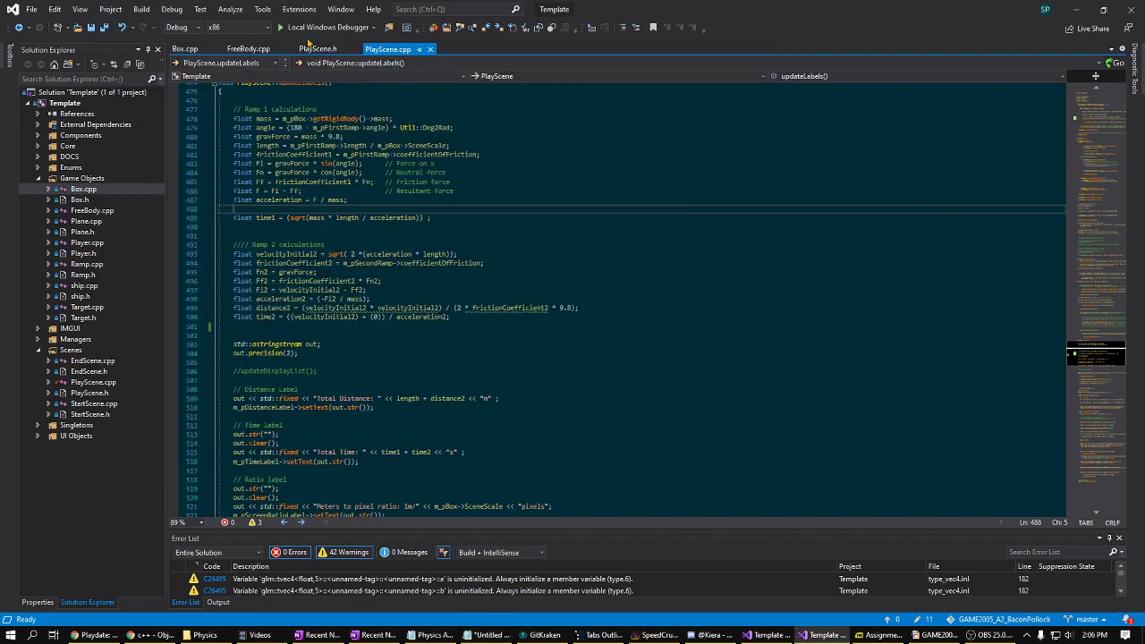
Launch SDLEngine with the Local Windows Debugger and start the ramp simulation from the title screen
{"action": "left_click", "coordinate": [282, 27]}
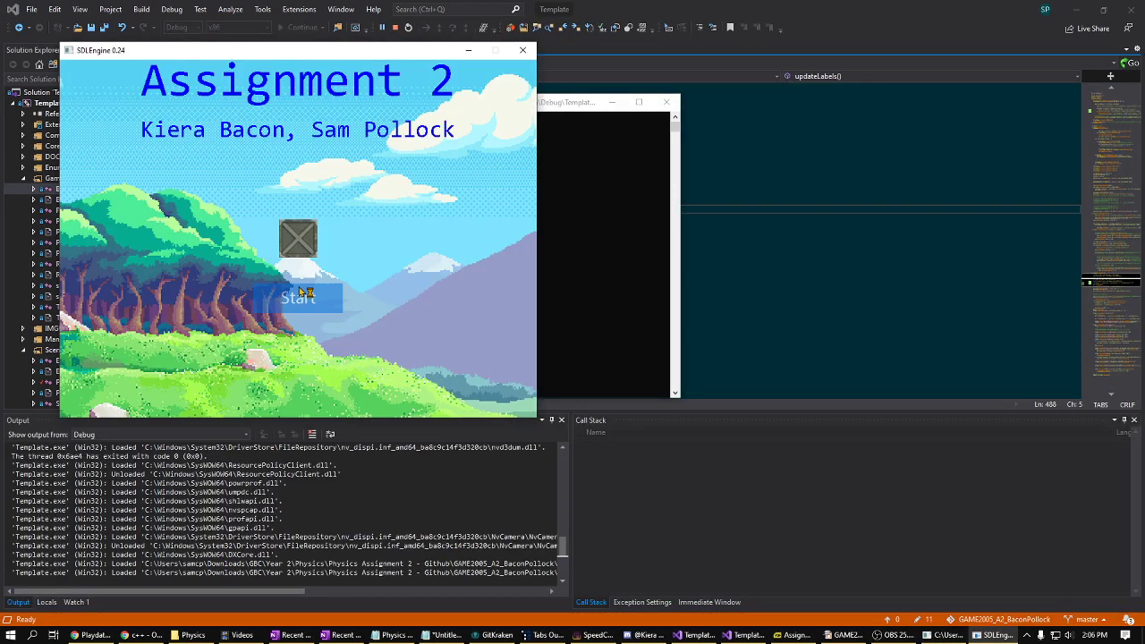
{"action": "left_click", "coordinate": [298, 297]}
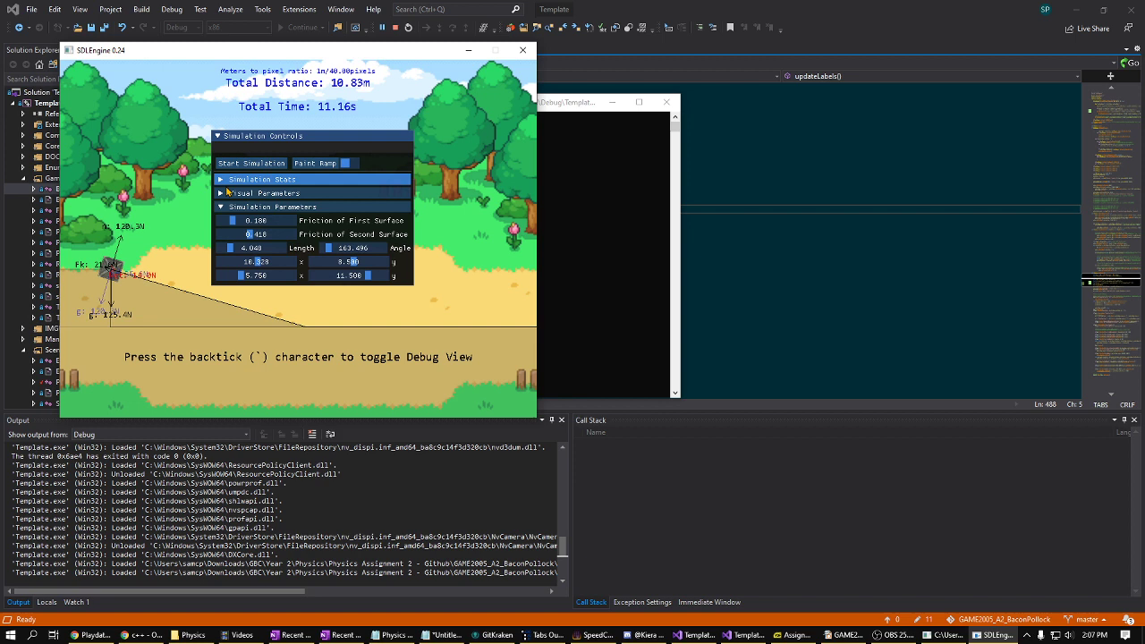
{"action": "left_click", "coordinate": [221, 192]}
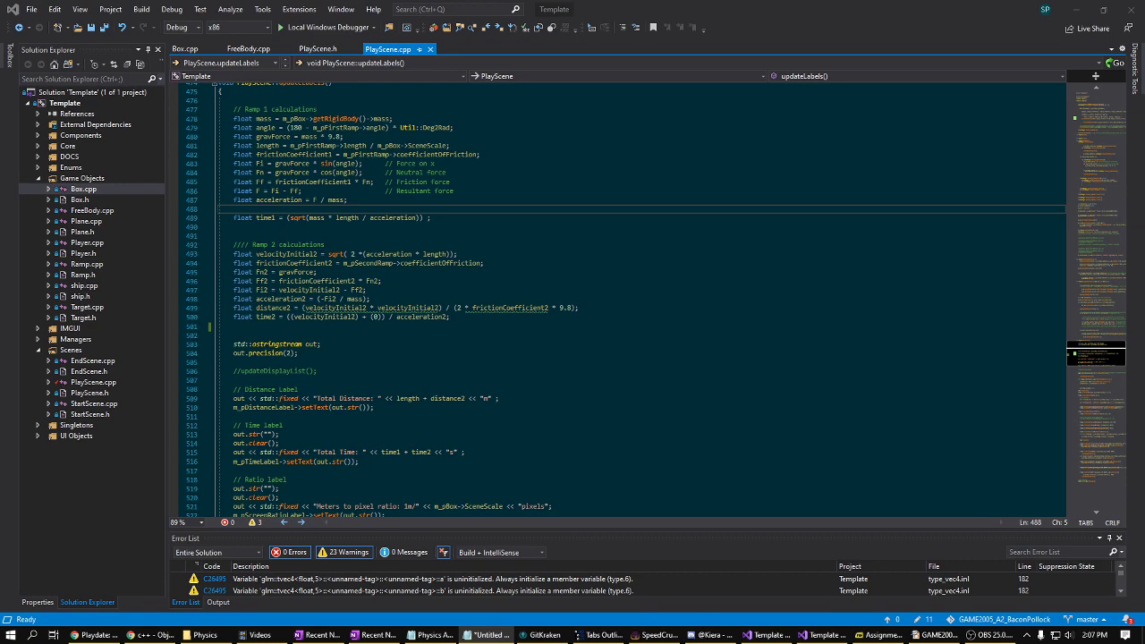
{"action": "mouse_move", "coordinate": [43, 316]}
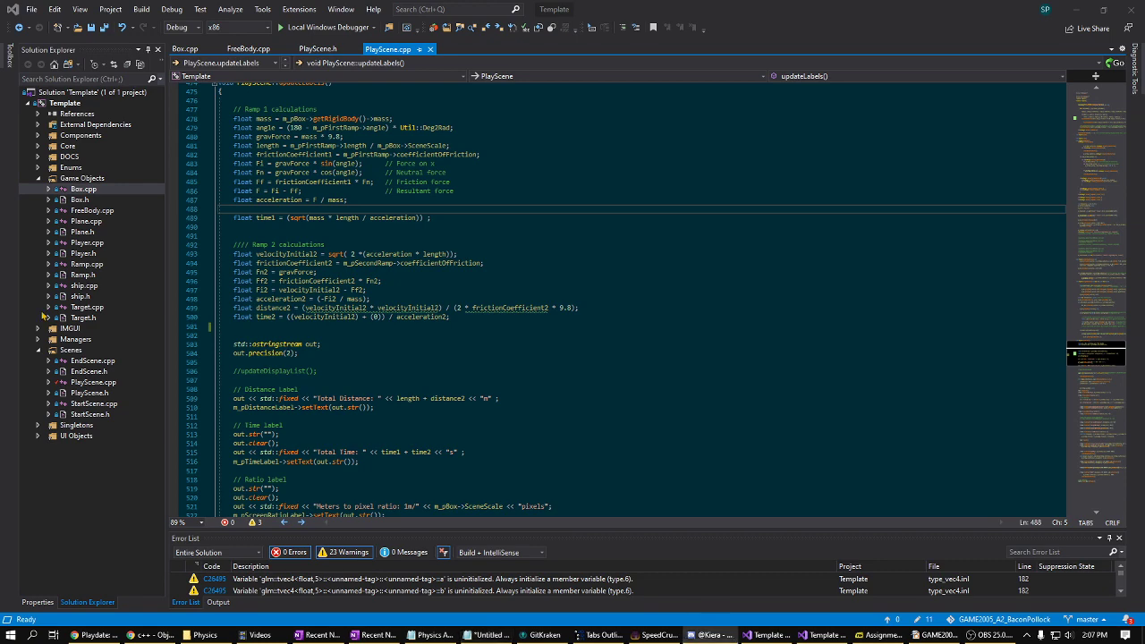
Show PlayScene::checkCollisions, which picks the ramp and splits gravity into slope components
{"action": "scroll", "scroll_direction": "up", "scroll_amount": 3}
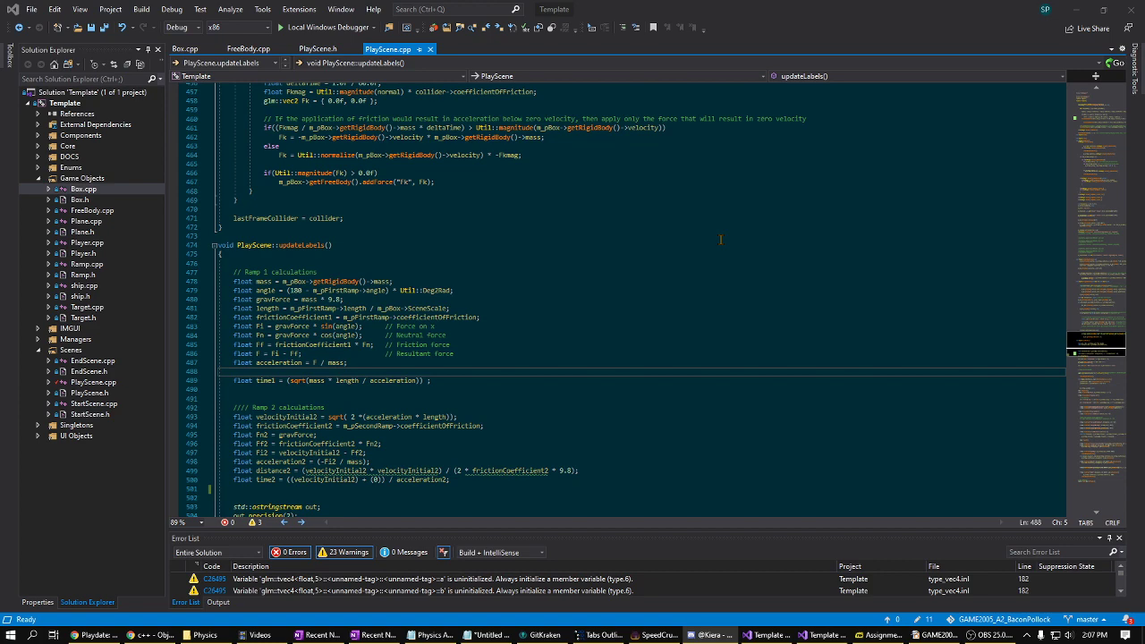
{"action": "scroll", "scroll_direction": "up", "scroll_amount": 3}
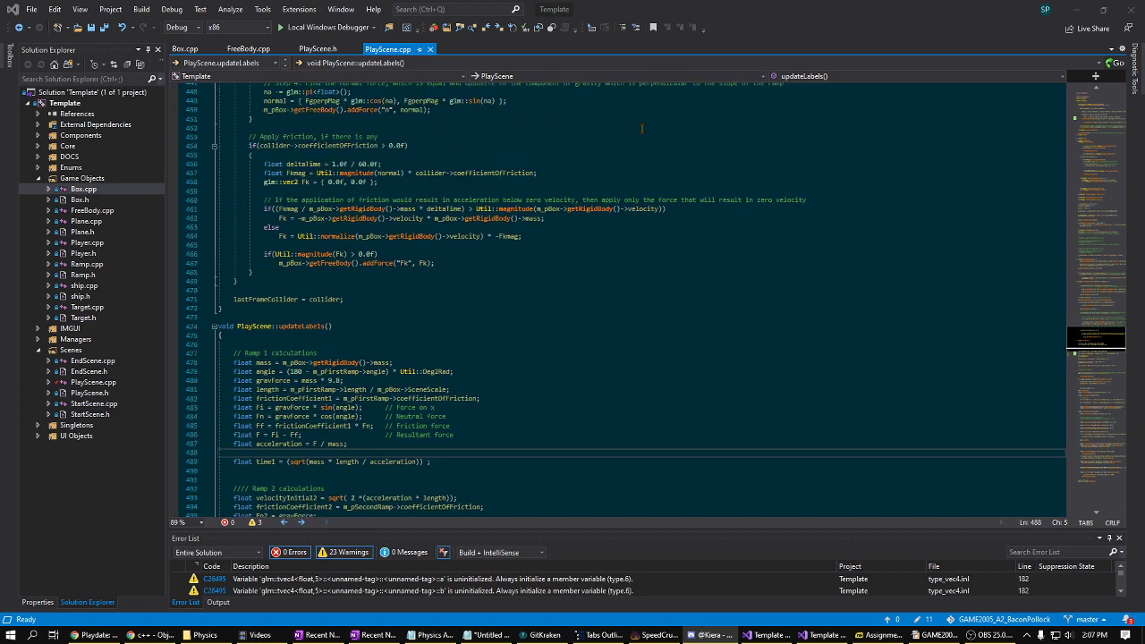
{"action": "scroll", "scroll_direction": "up", "scroll_amount": 3}
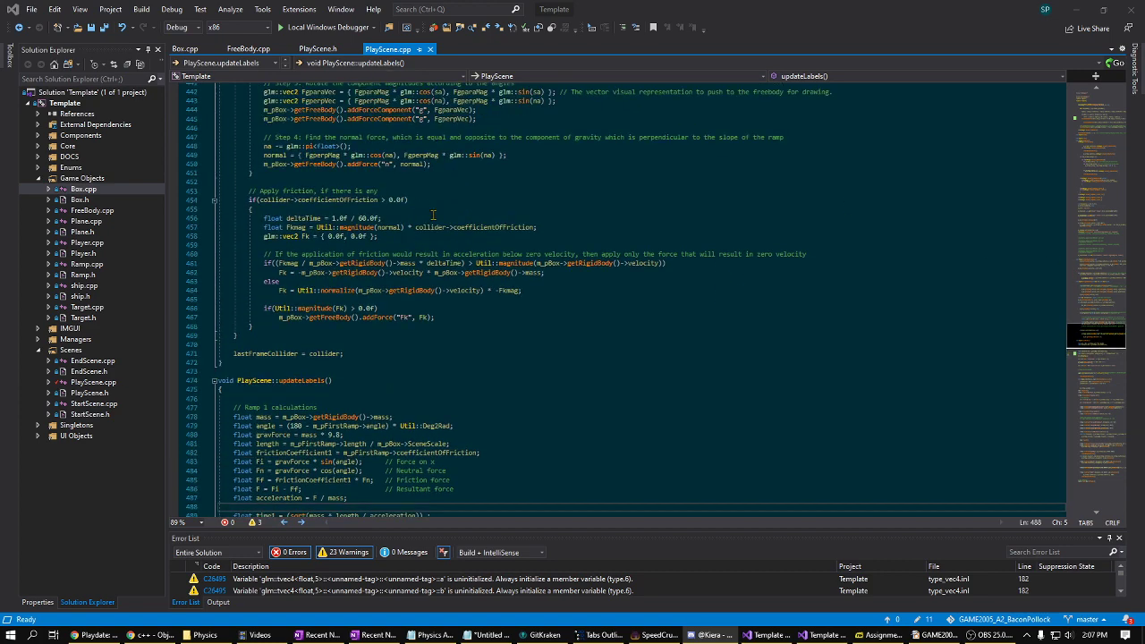
{"action": "left_click", "coordinate": [403, 200]}
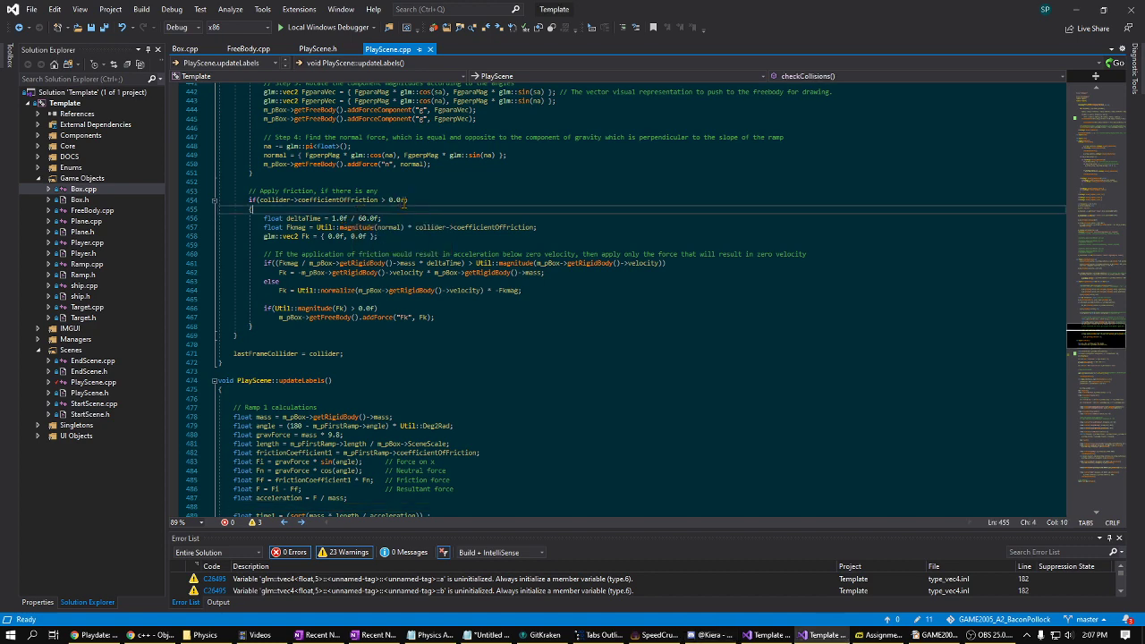
{"action": "scroll", "scroll_direction": "up", "scroll_amount": 3}
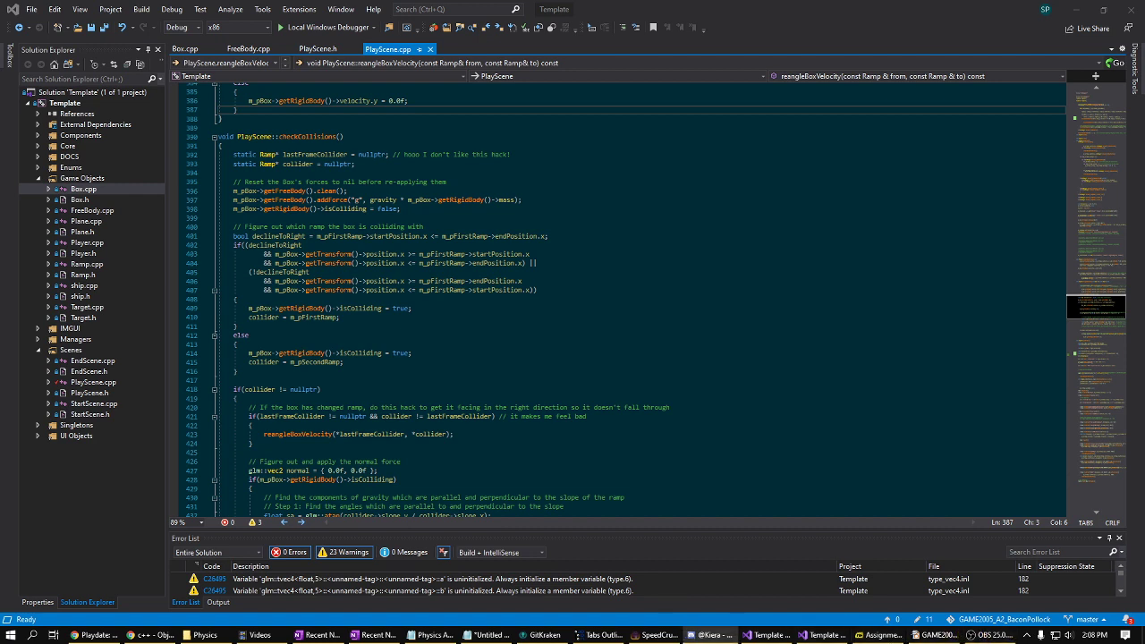
{"action": "scroll", "scroll_direction": "down", "scroll_amount": 3}
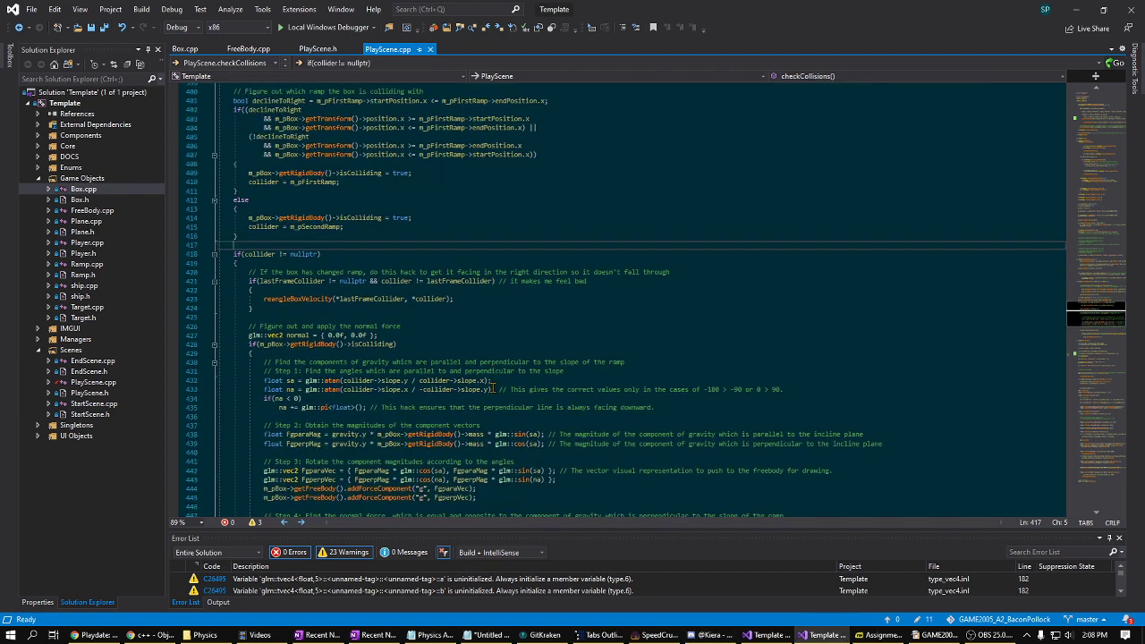
{"action": "scroll", "scroll_direction": "down", "scroll_amount": 3}
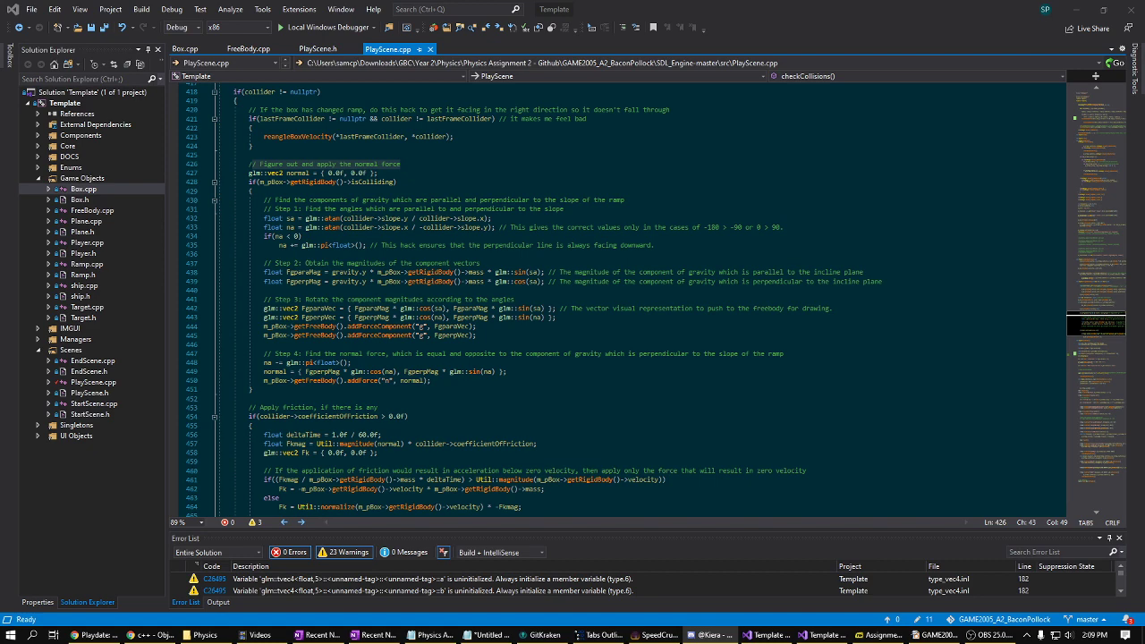
{"action": "scroll", "scroll_direction": "down", "scroll_amount": 3}
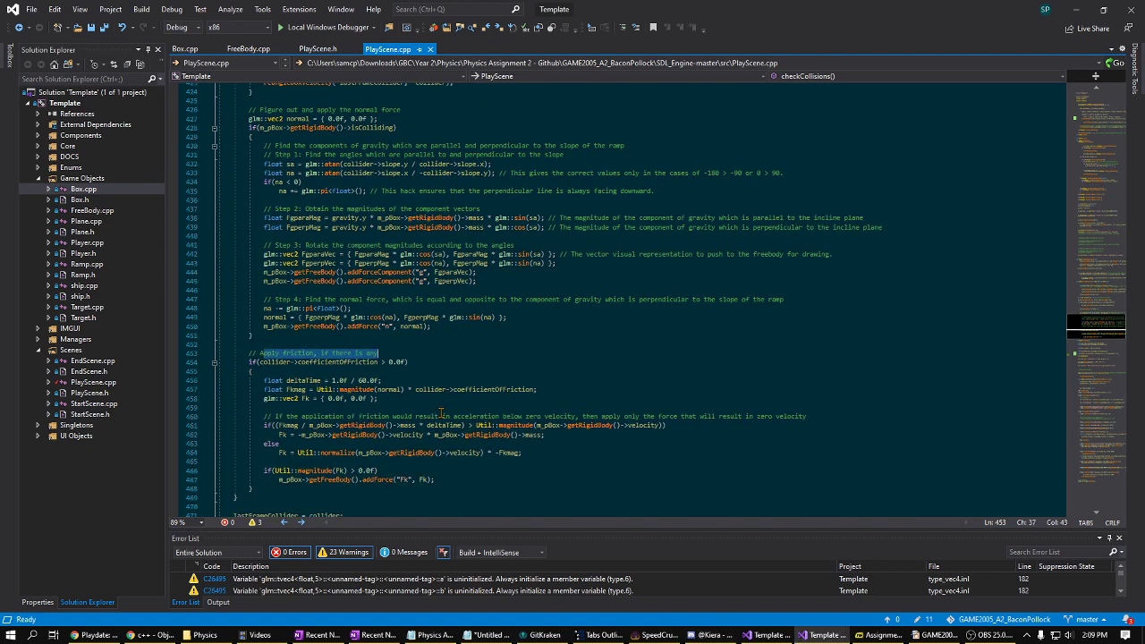
{"action": "scroll", "scroll_direction": "down", "scroll_amount": 3}
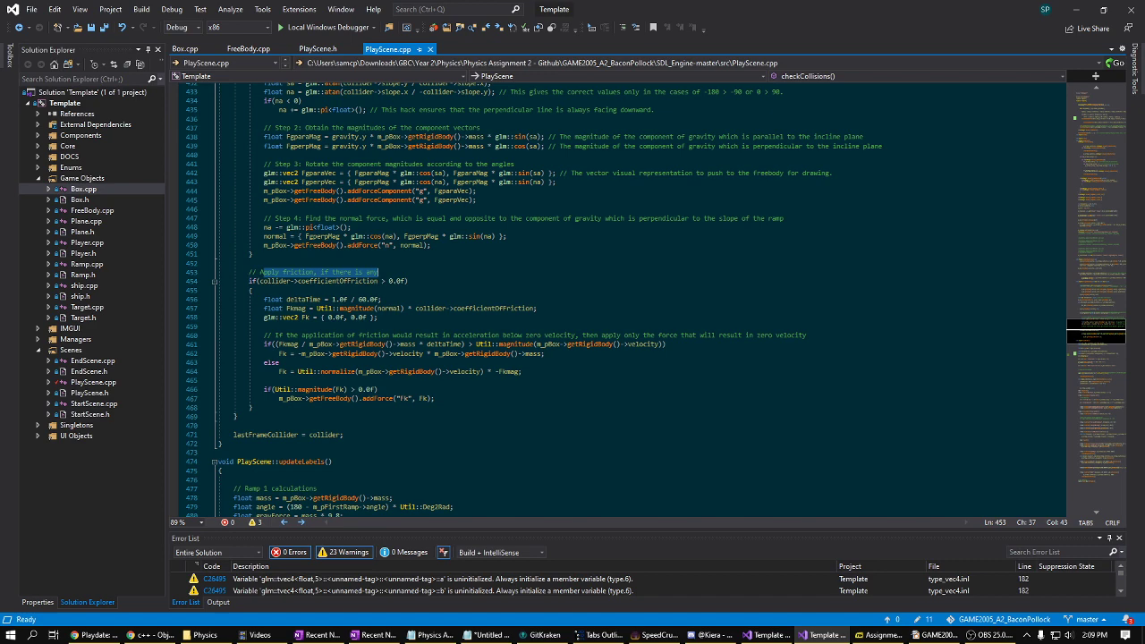
{"action": "mouse_move", "coordinate": [194, 76]}
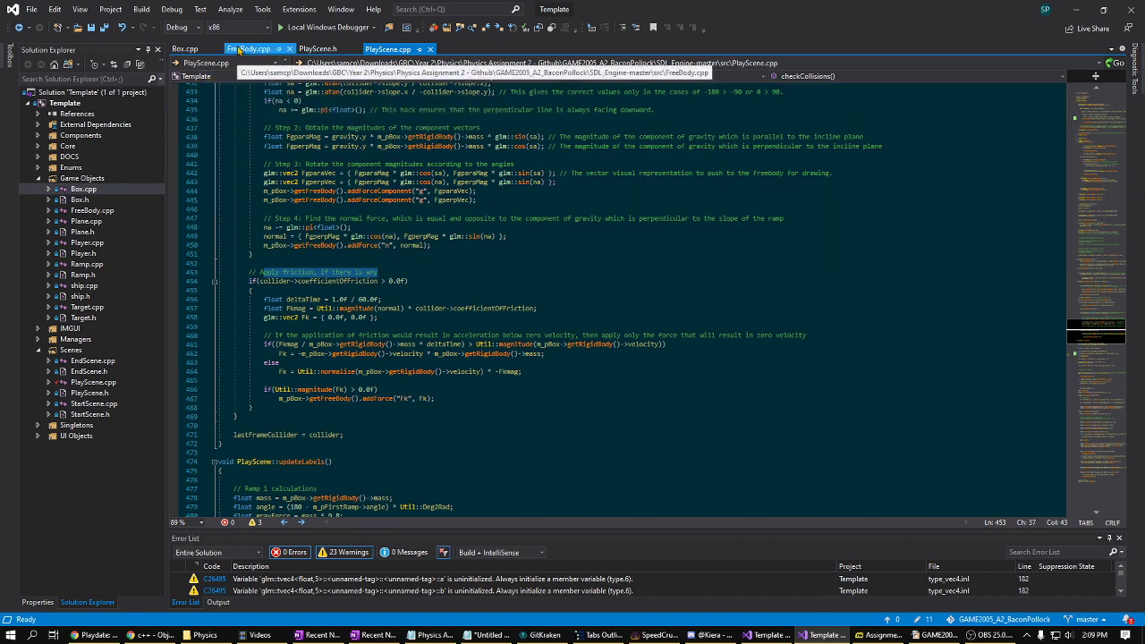
Move from FreeBody.cpp to Box.cpp to show Box::m_move's acceleration, velocity and position updates
{"action": "left_click", "coordinate": [251, 49]}
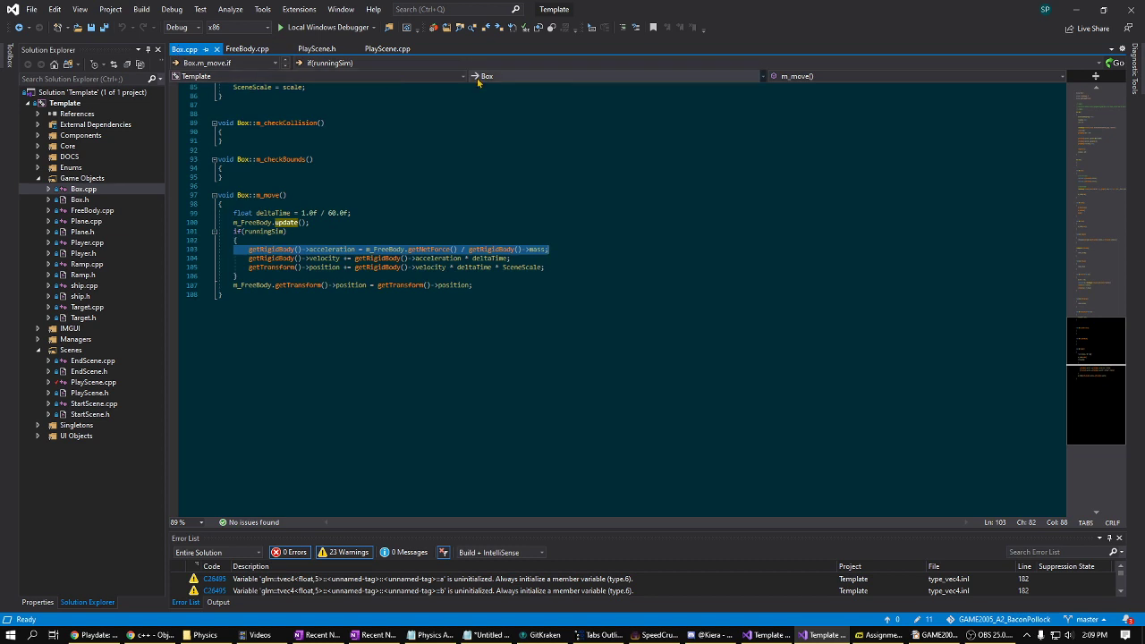
{"action": "mouse_move", "coordinate": [486, 76]}
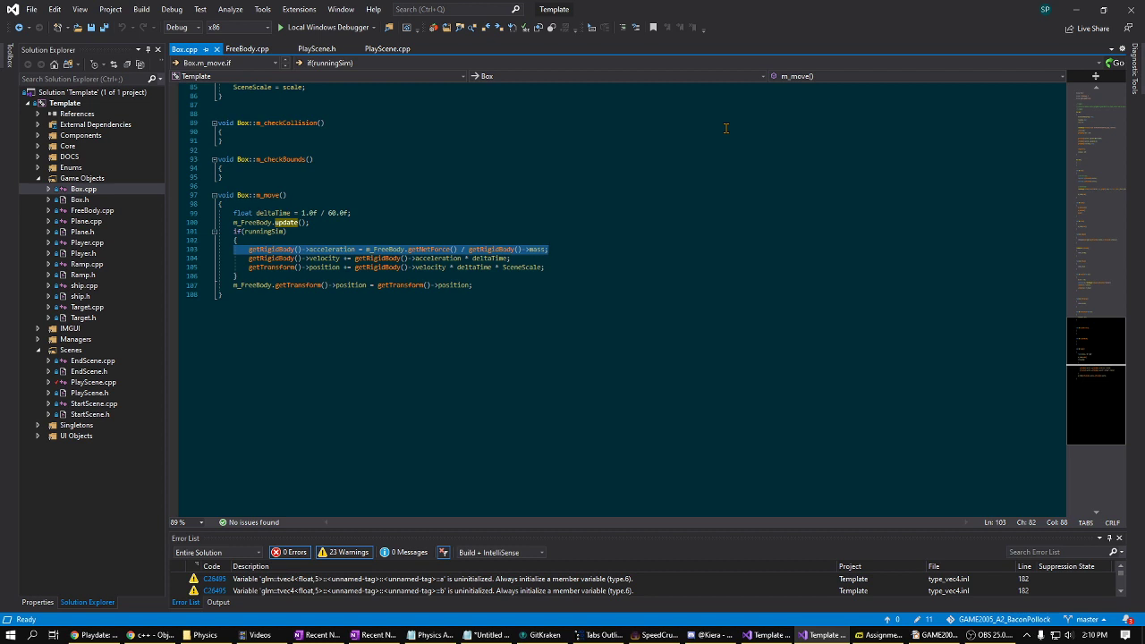
{"action": "left_click", "coordinate": [726, 128]}
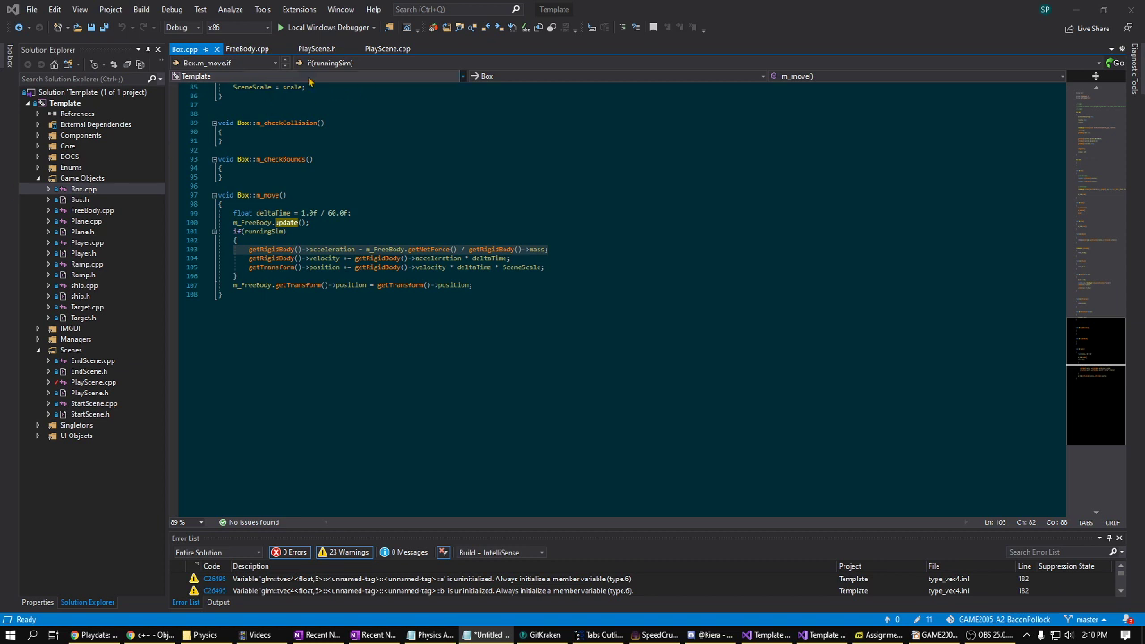
{"action": "mouse_move", "coordinate": [452, 29]}
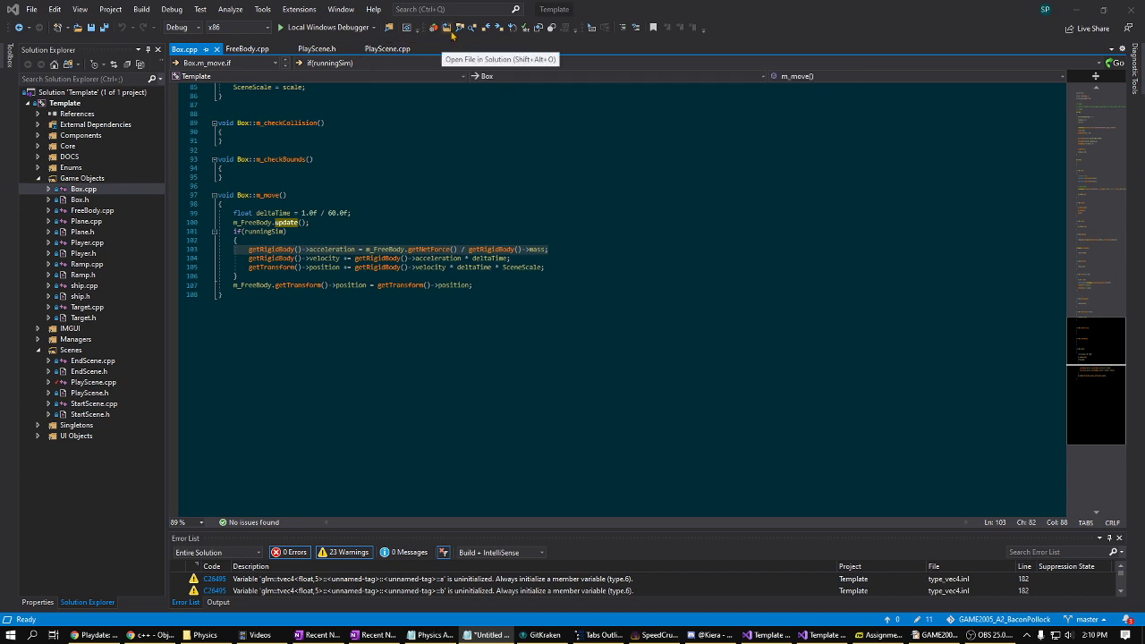
{"action": "mouse_move", "coordinate": [458, 44]}
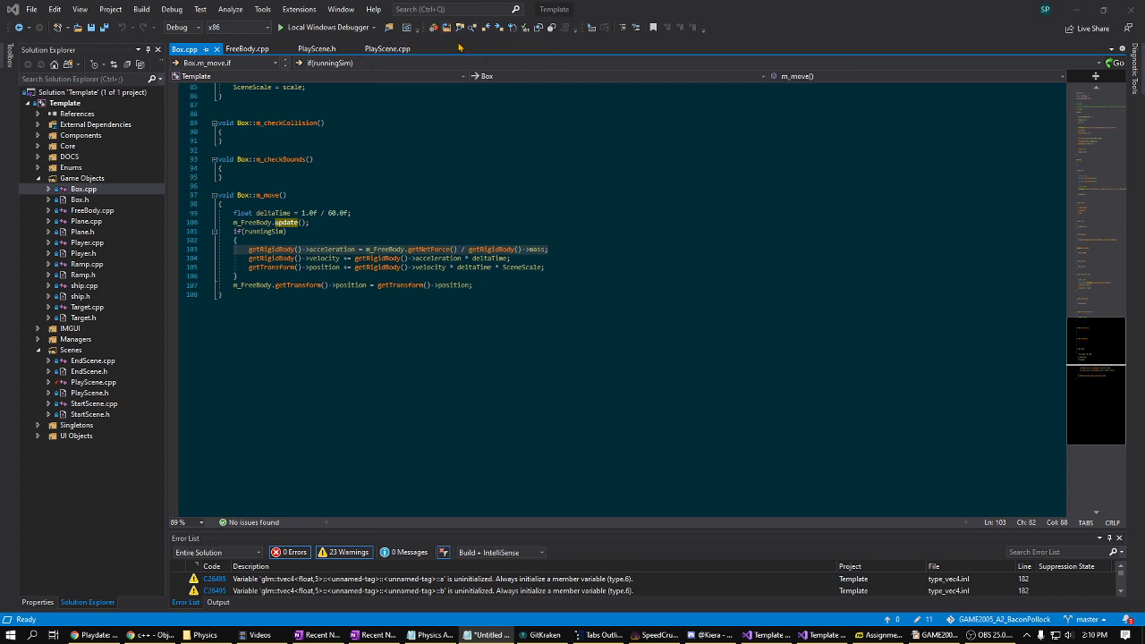
Show PlayScene::updateLabels with both ramps' calculations and the distance label
{"action": "left_click", "coordinate": [387, 49]}
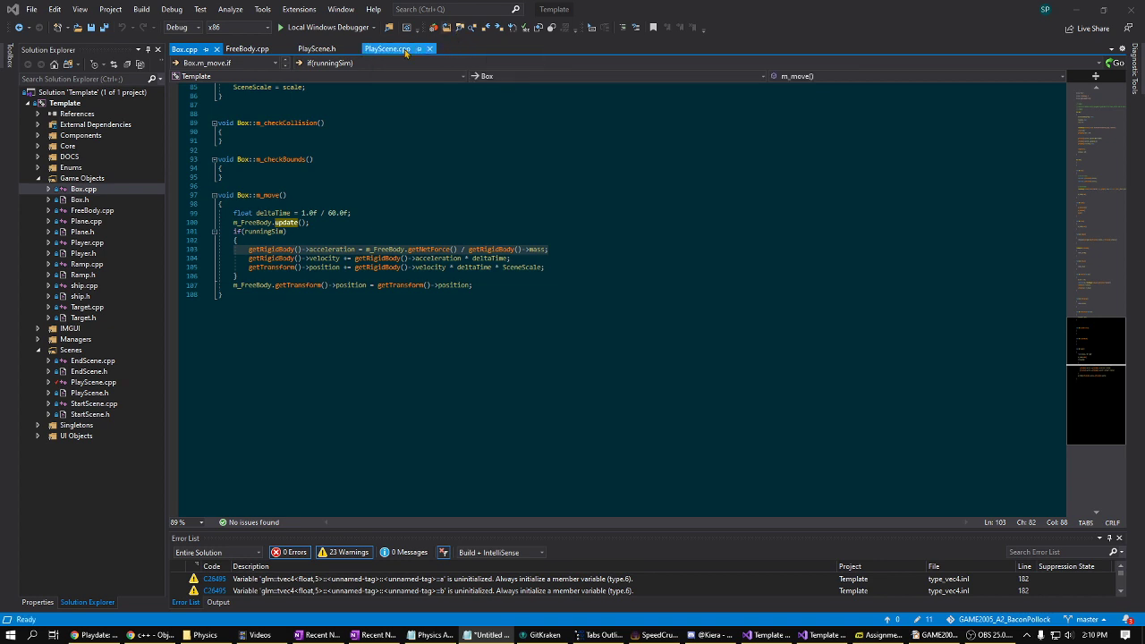
{"action": "left_click", "coordinate": [389, 49]}
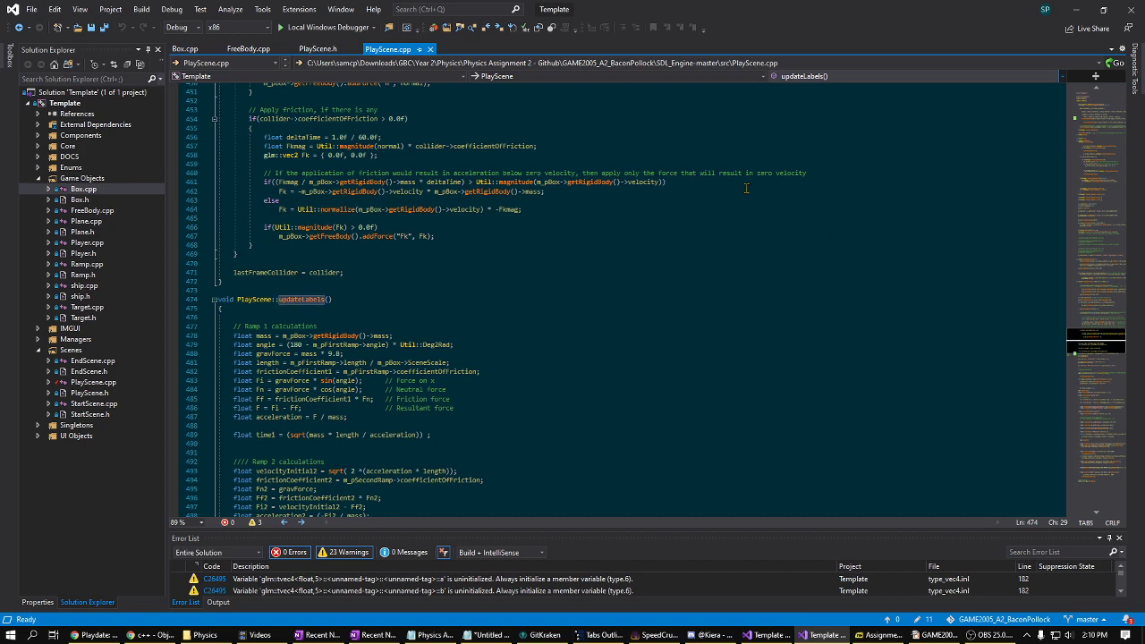
{"action": "scroll", "scroll_direction": "down", "scroll_amount": 3}
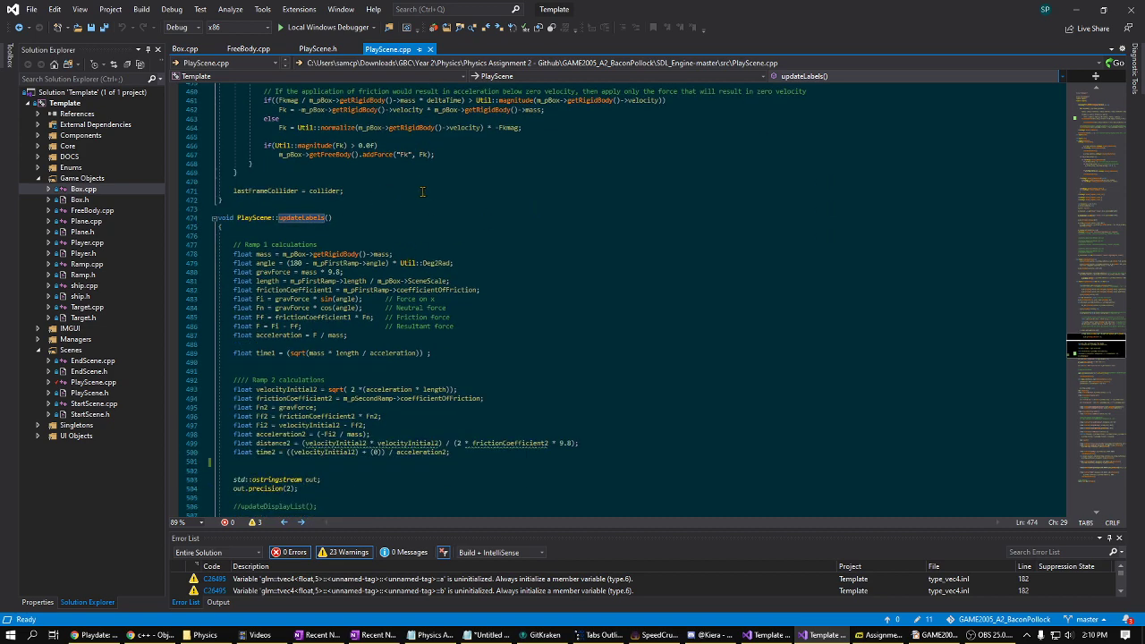
{"action": "scroll", "scroll_direction": "down", "scroll_amount": 3}
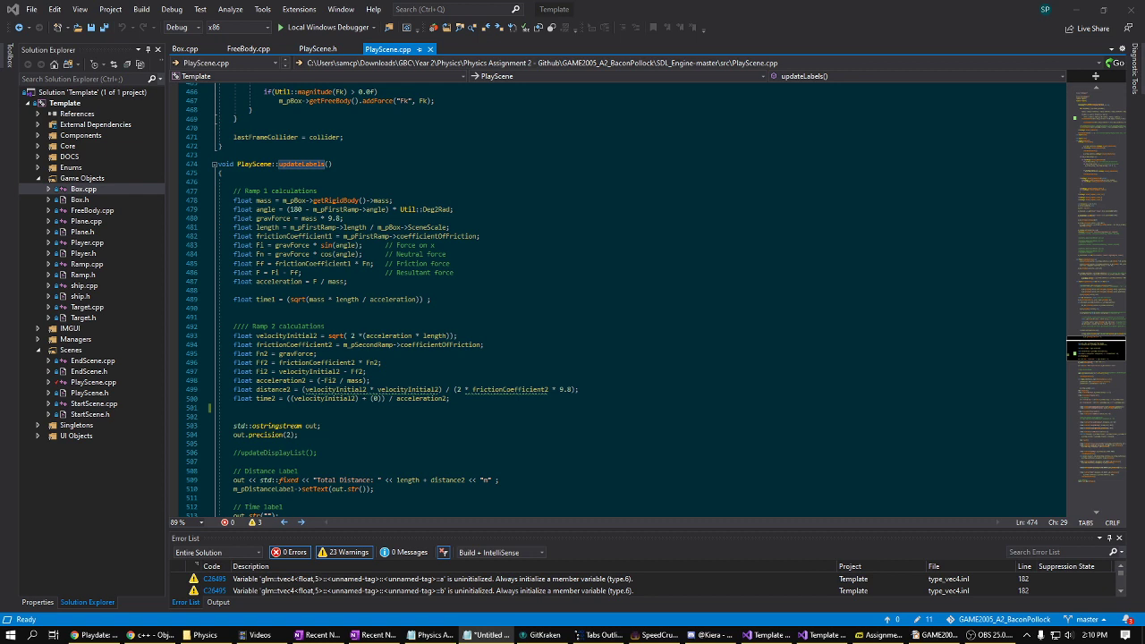
{"action": "scroll", "scroll_direction": "down", "scroll_amount": 3}
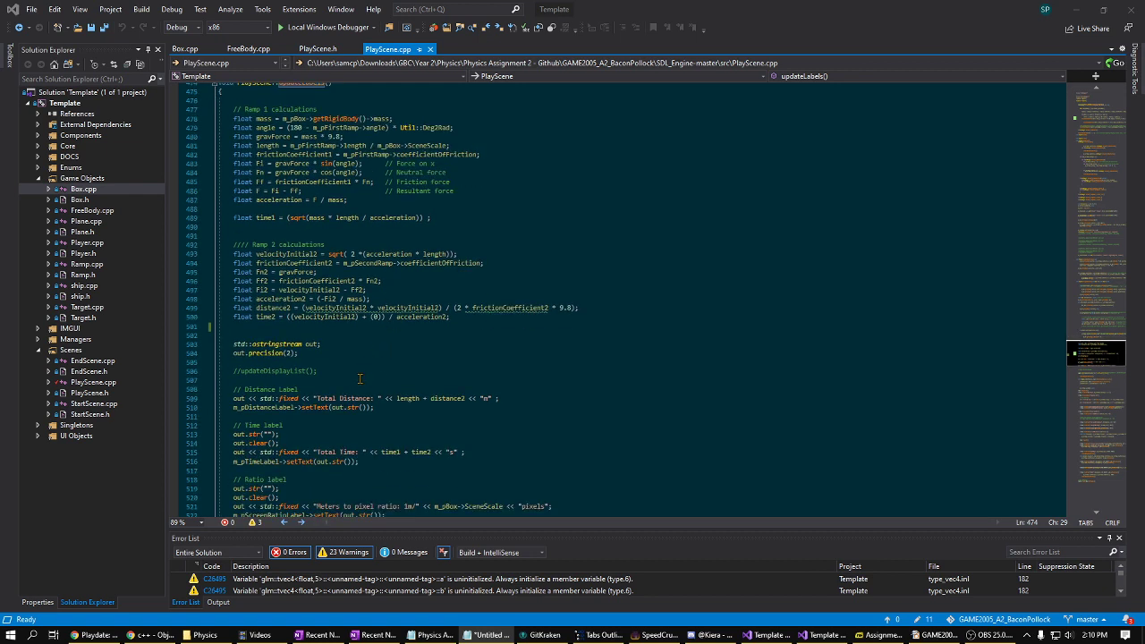
{"action": "scroll", "scroll_direction": "down", "scroll_amount": 3}
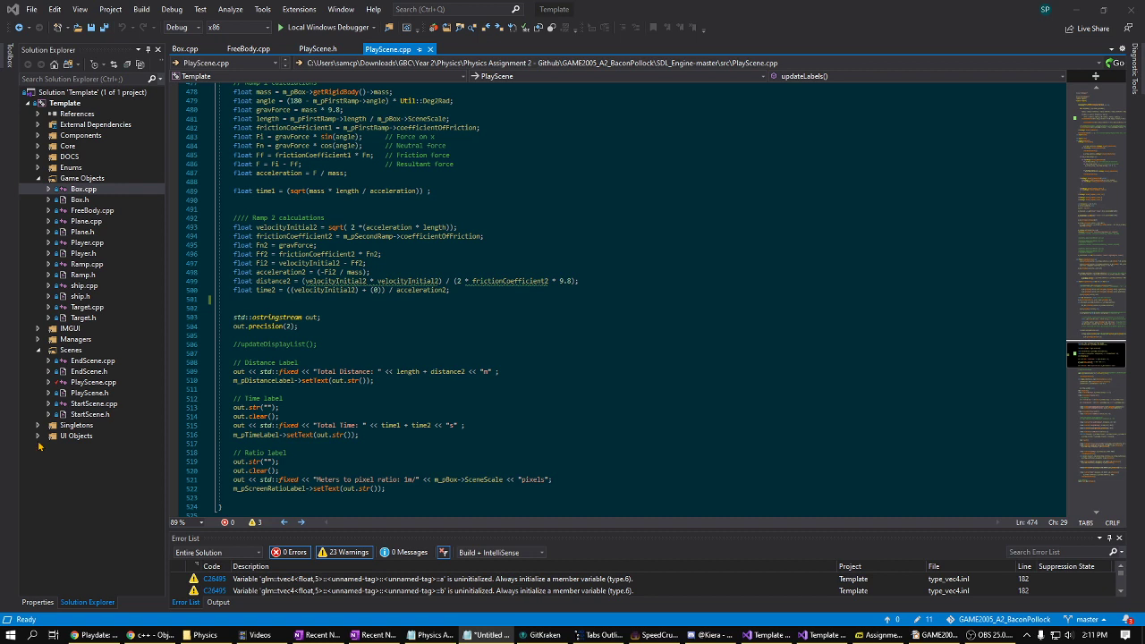
{"action": "scroll", "scroll_direction": "down", "scroll_amount": 3}
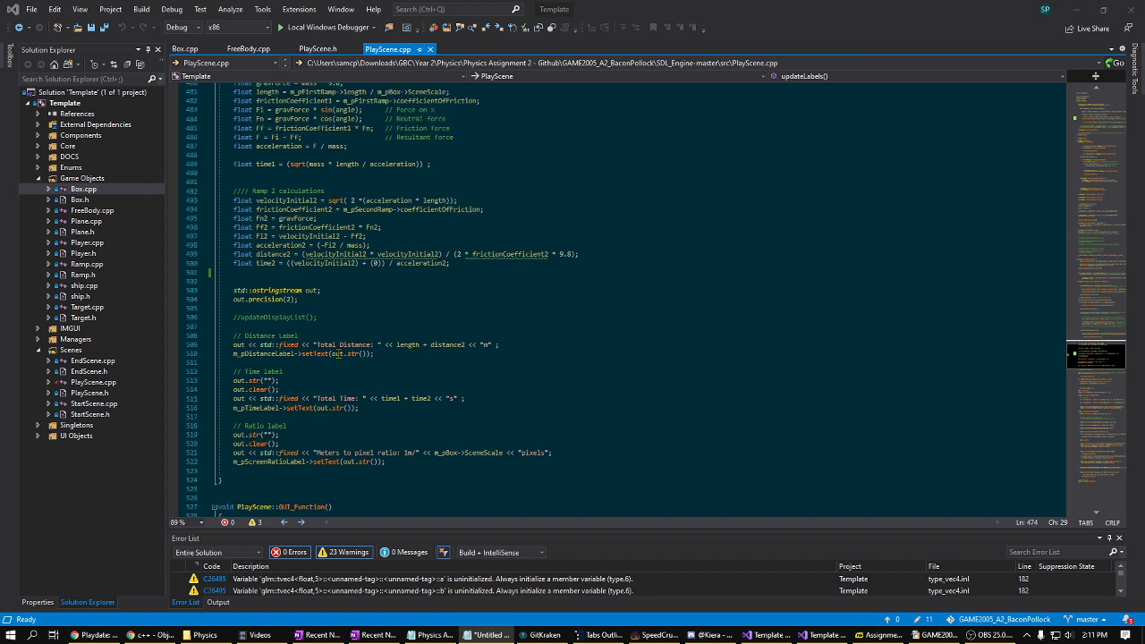